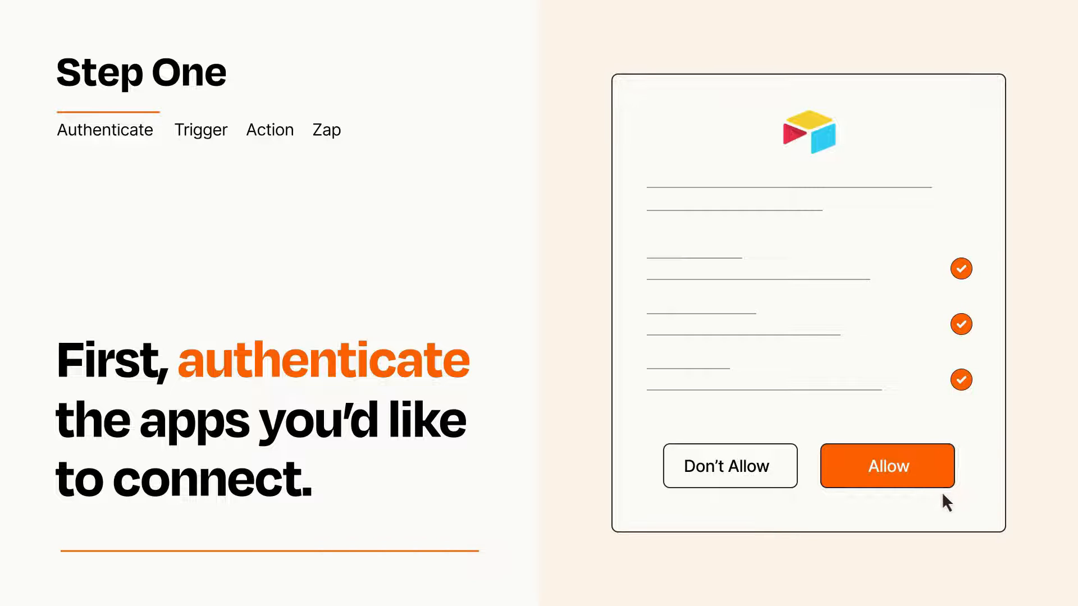
Allow the app access on the authorization screen.
click(887, 465)
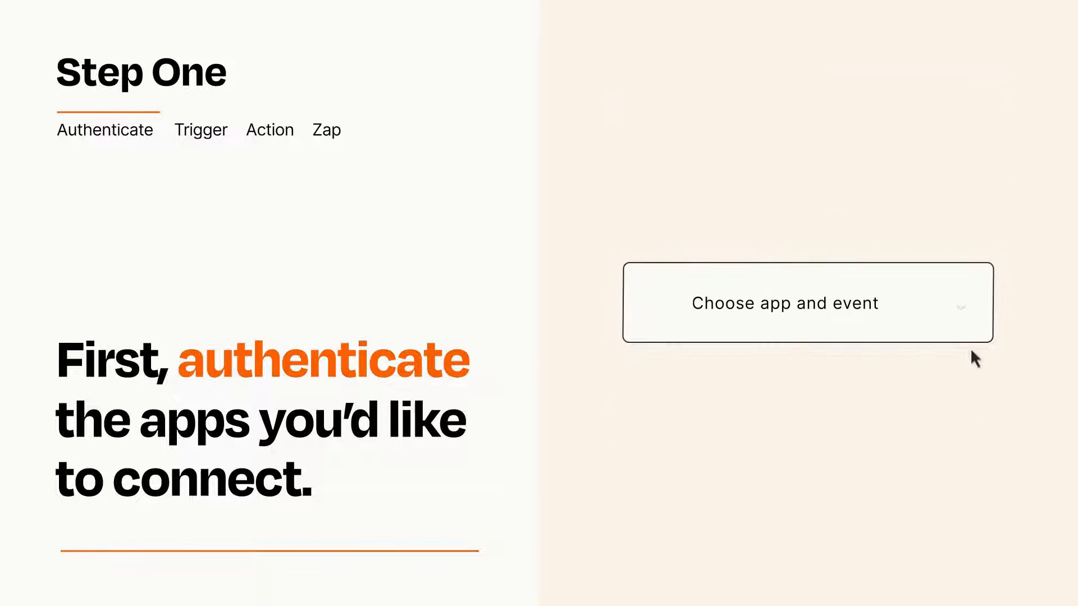
Choose New Payment as the trigger event from the app-and-event dropdown.
click(808, 303)
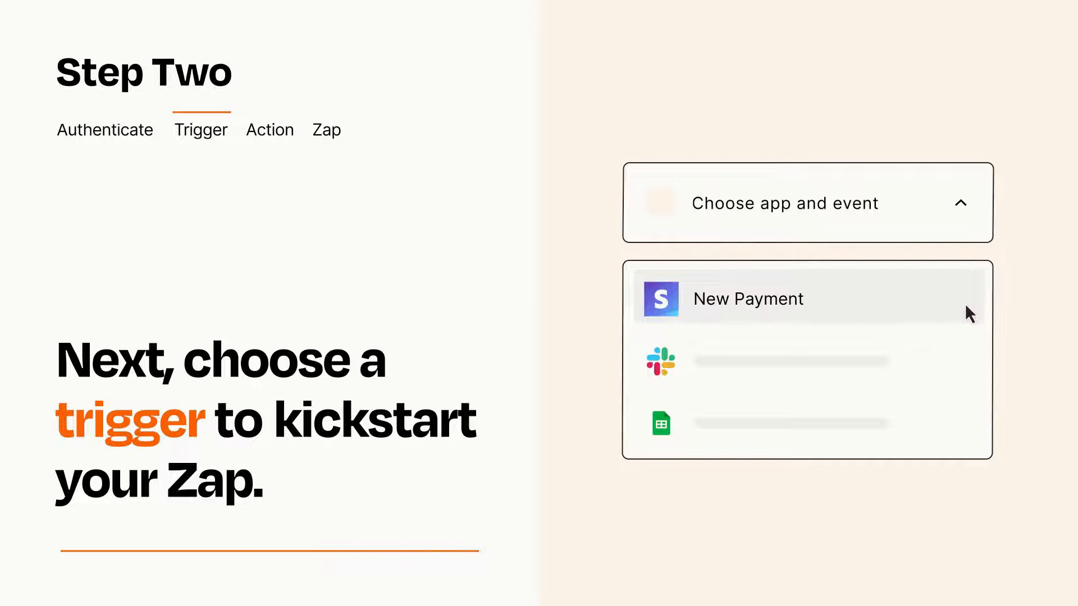
click(748, 298)
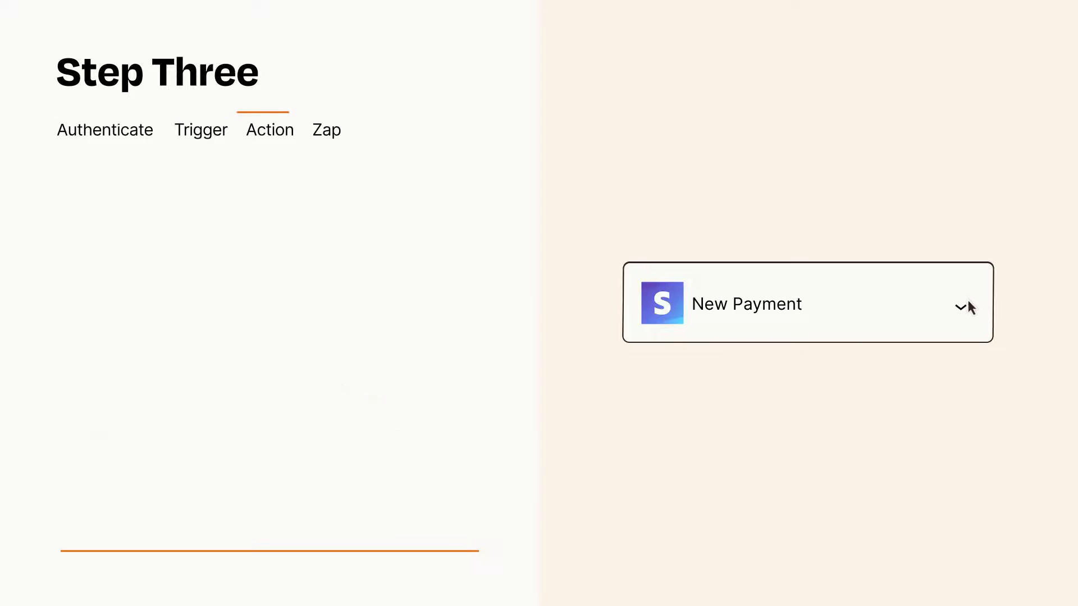
Pick Create Record as the action following the New Payment trigger.
click(807, 303)
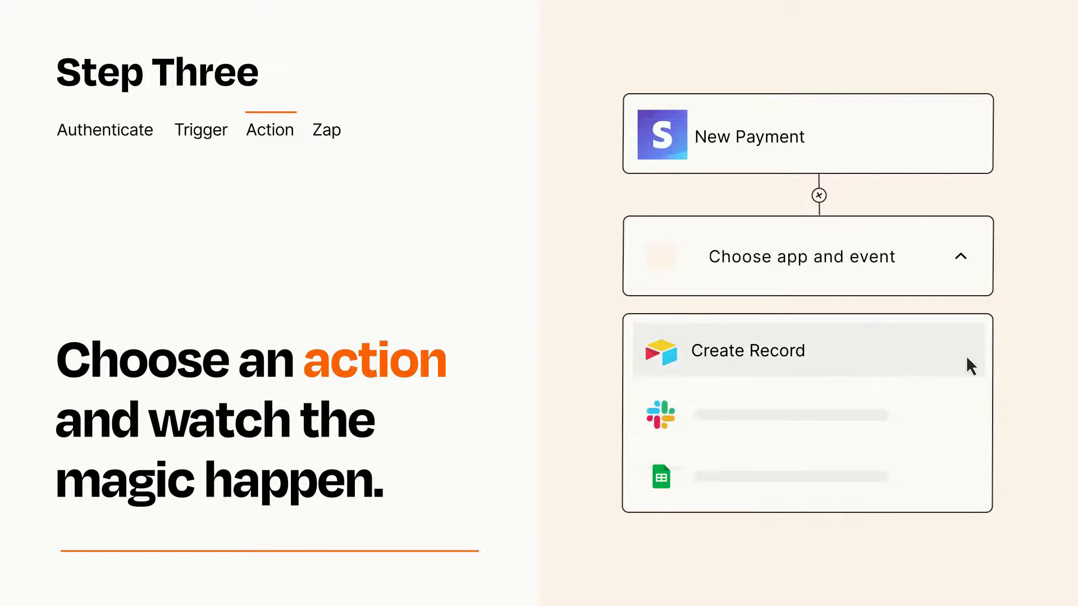
click(748, 350)
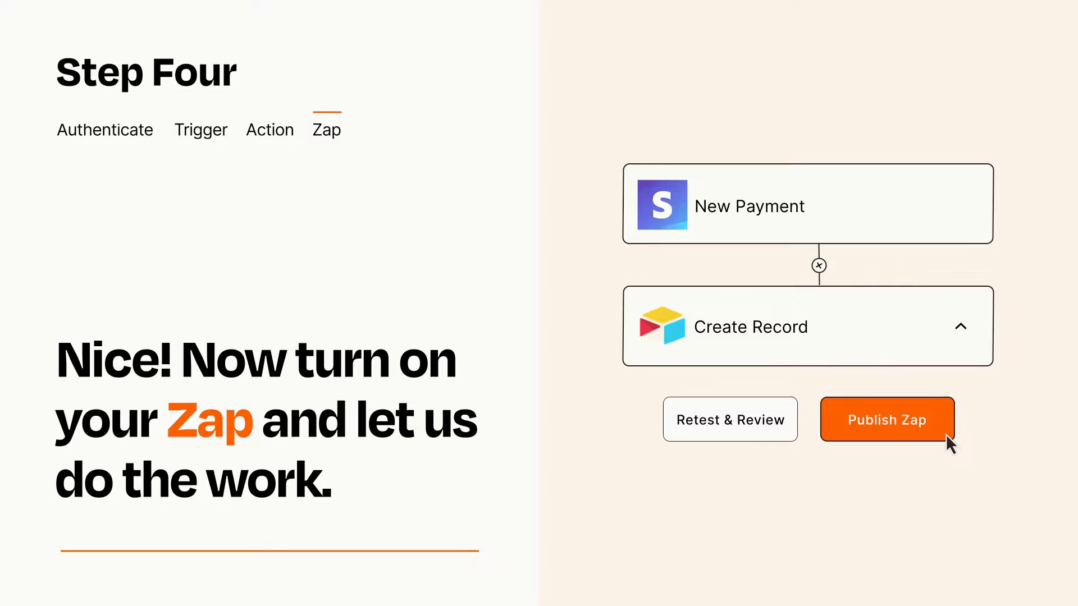
Publish the New Payment to Create Record Zap.
click(886, 419)
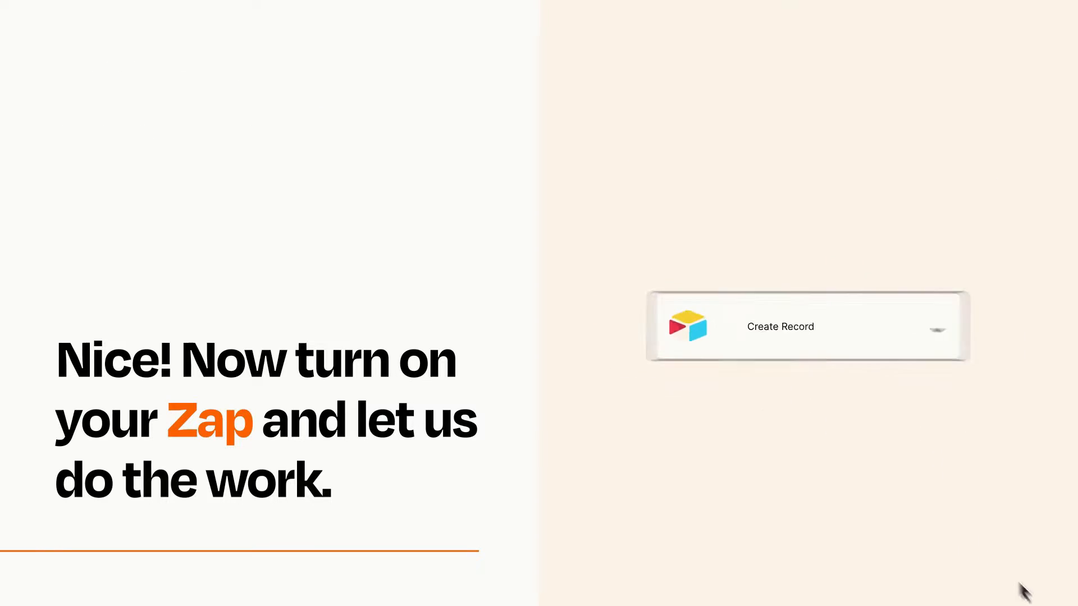